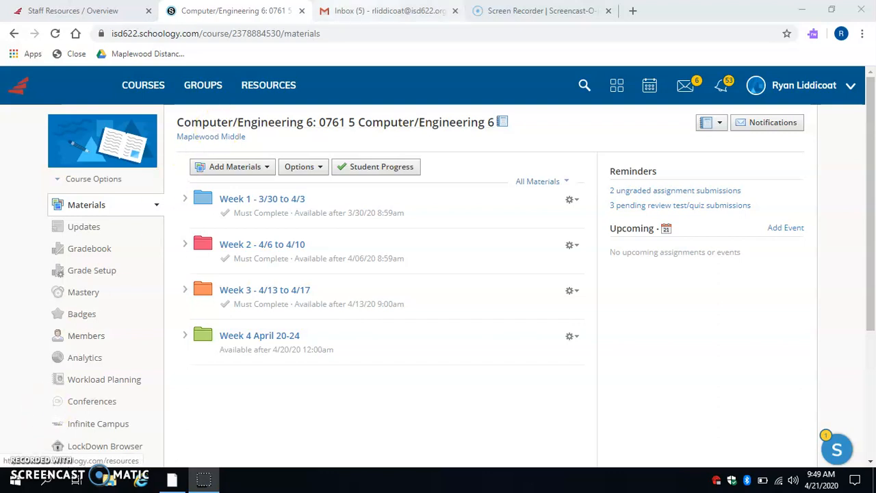
Open the self-sent 'Picture' email in the Gmail inbox
left_click(388, 10)
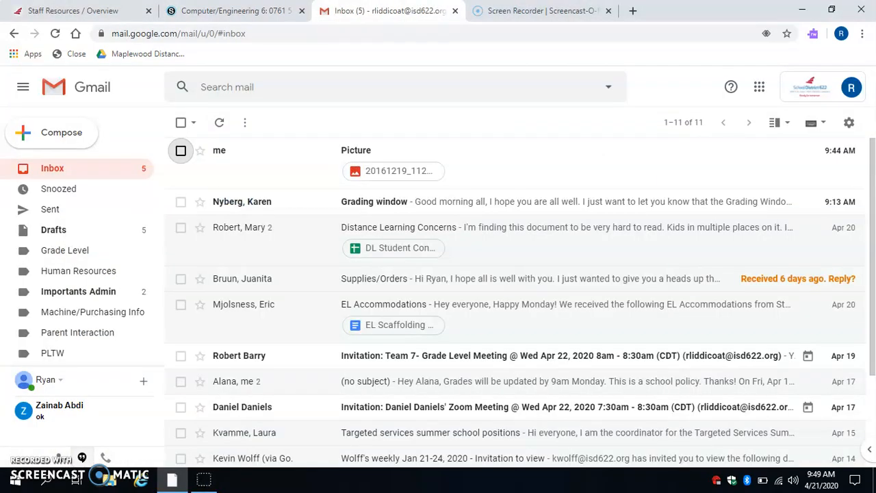
mouse_move(219, 157)
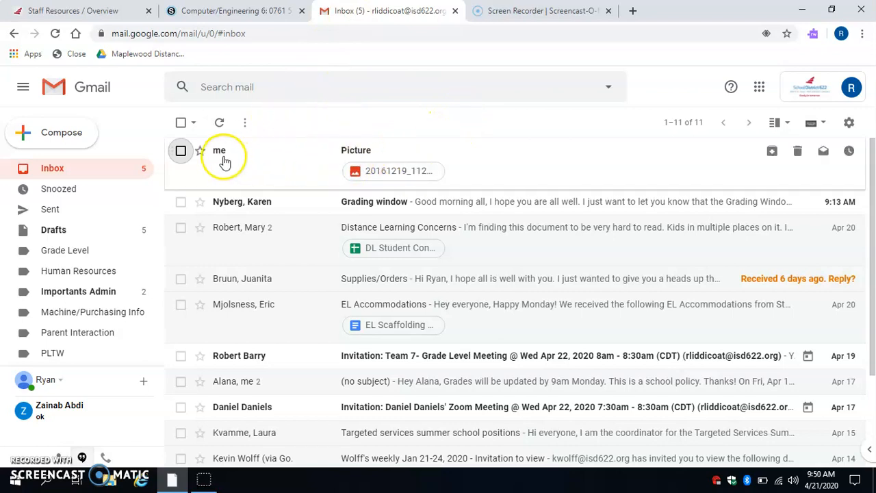
mouse_move(375, 151)
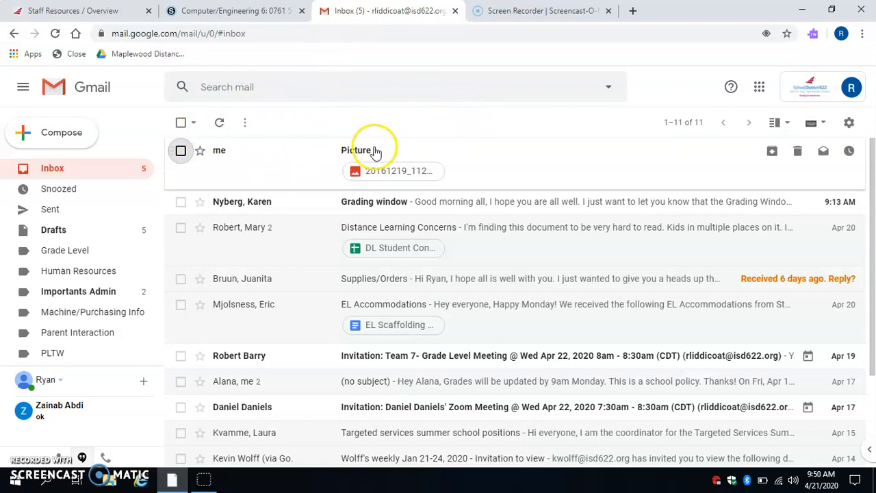
mouse_move(445, 154)
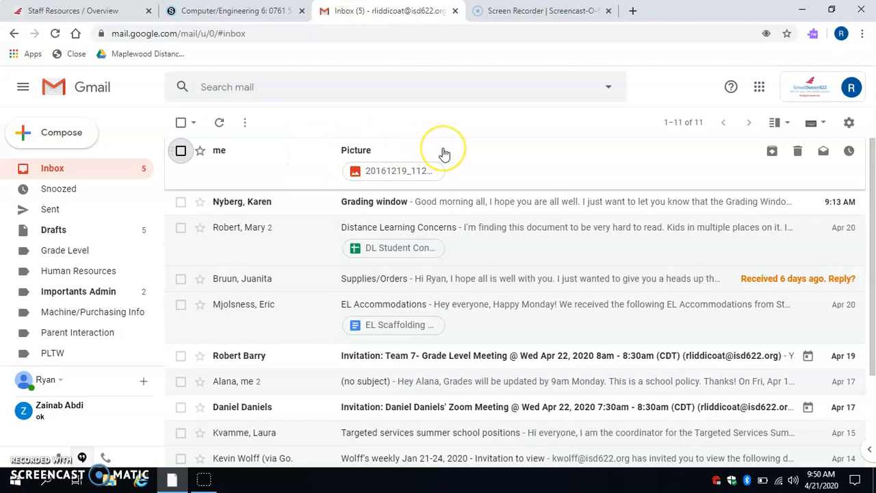
left_click(355, 150)
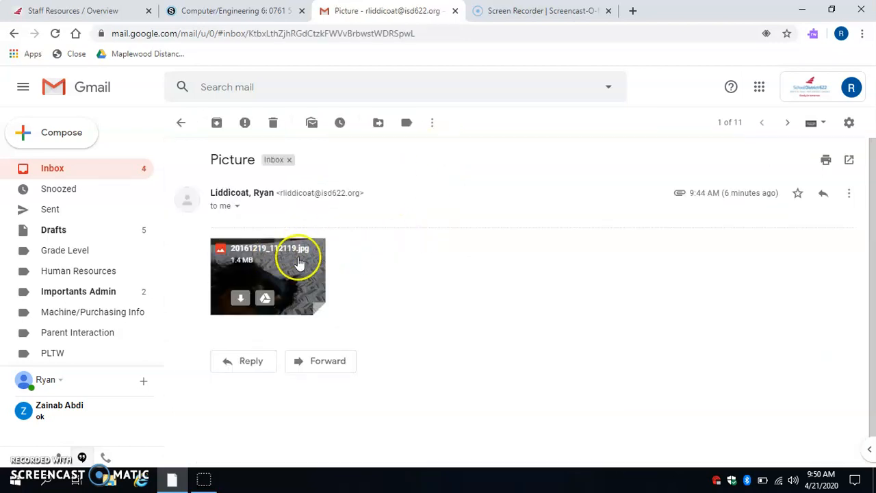
Preview the attached dog photo full-size and download the JPG to the computer
left_click(297, 262)
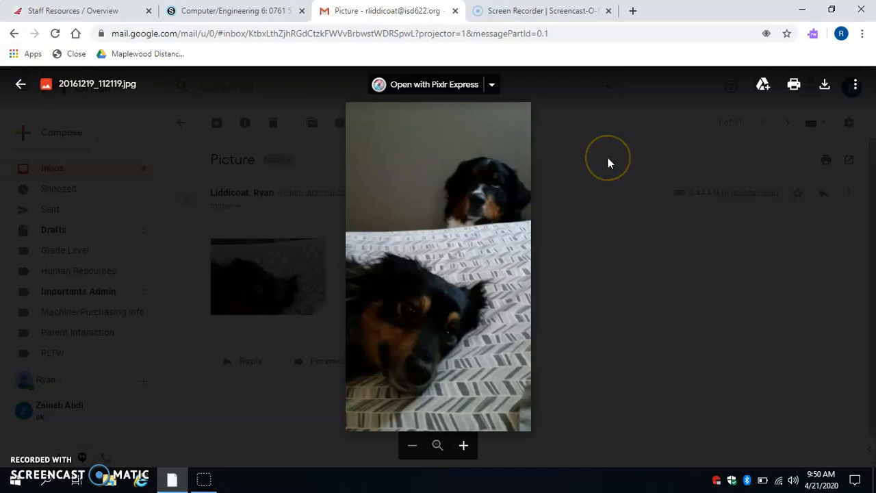
mouse_move(782, 125)
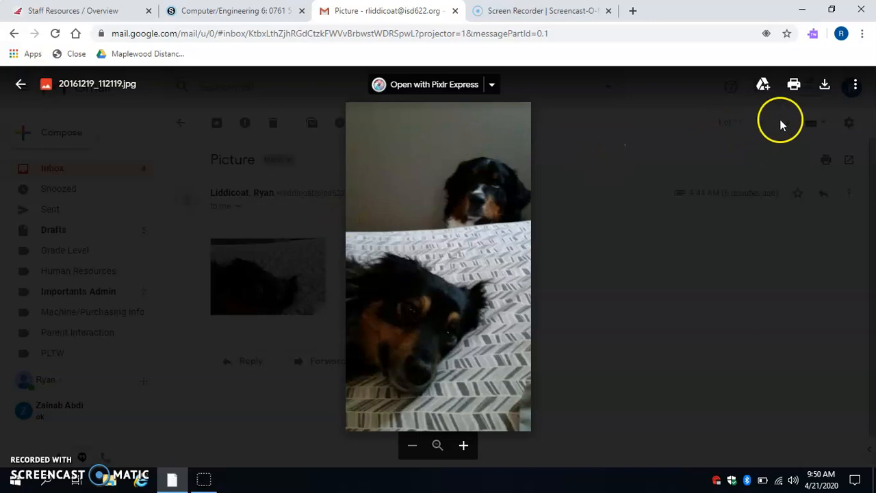
mouse_move(824, 84)
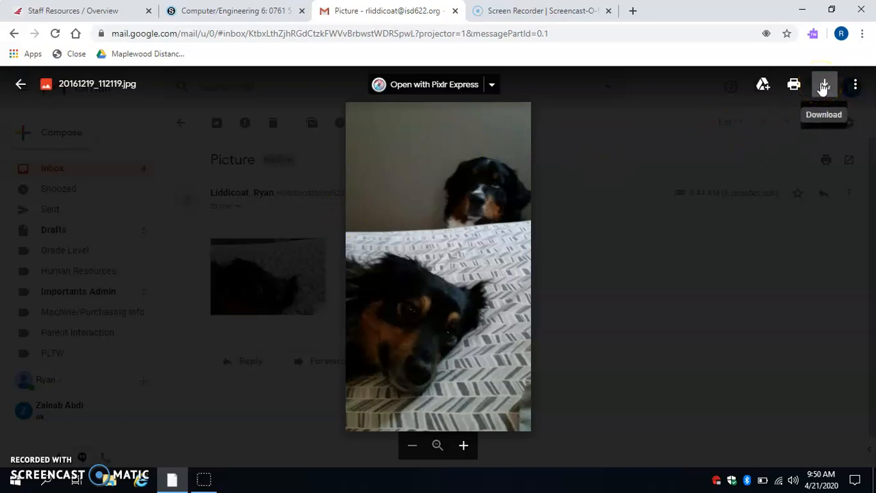
left_click(824, 84)
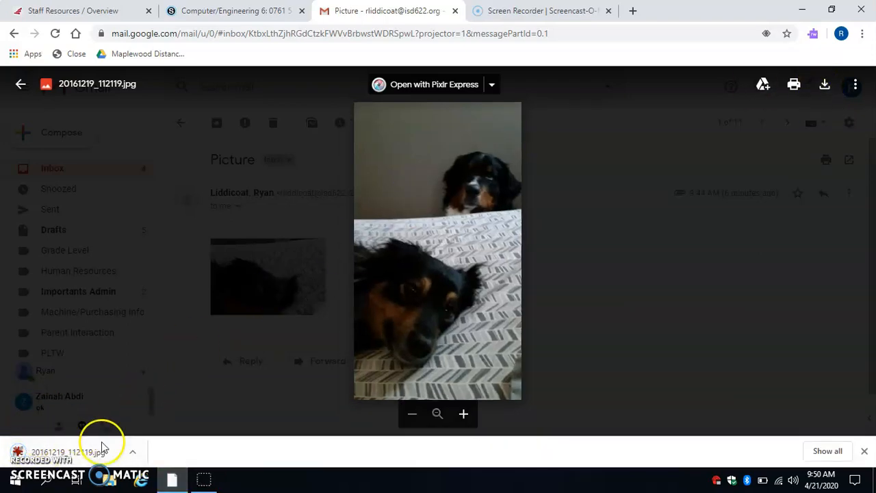
mouse_move(95, 414)
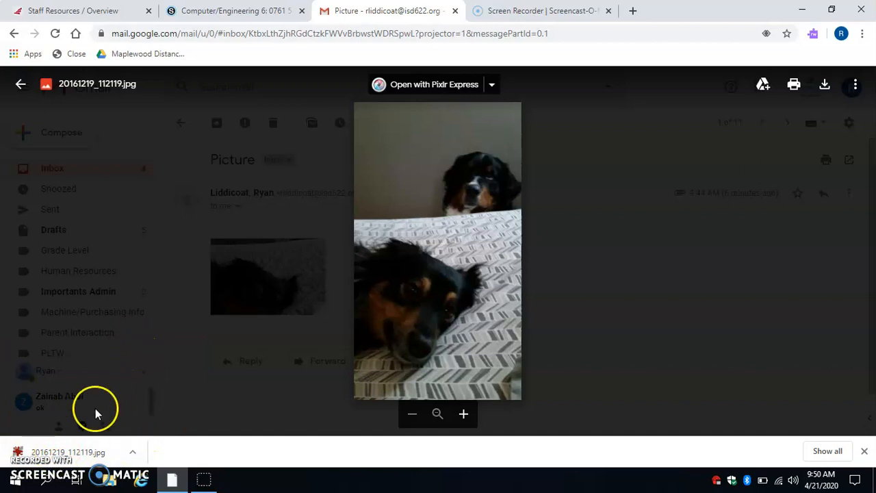
mouse_move(318, 392)
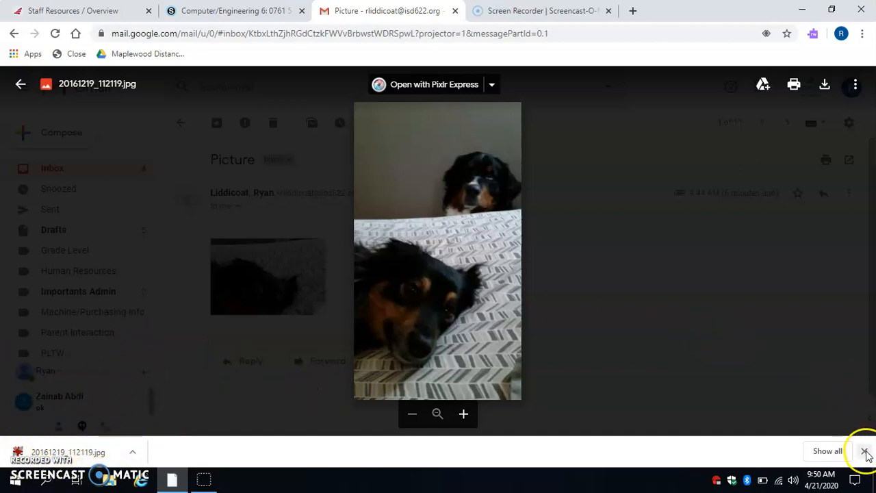
left_click(866, 451)
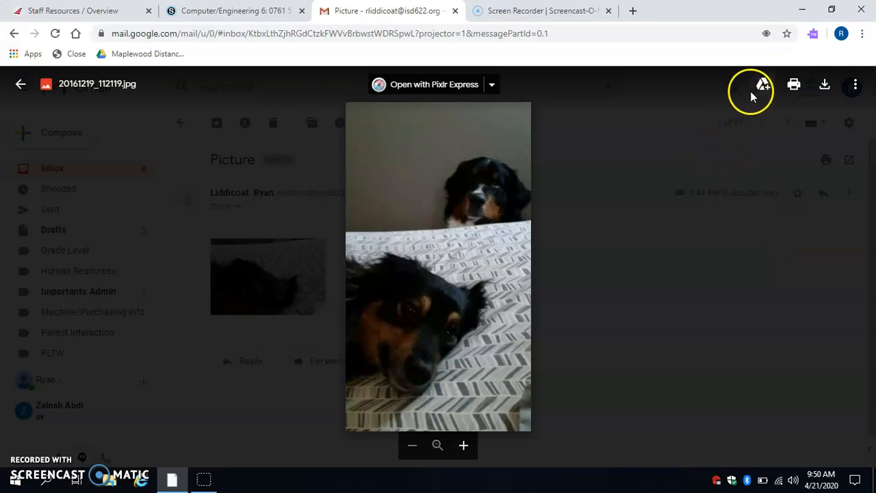
mouse_move(762, 84)
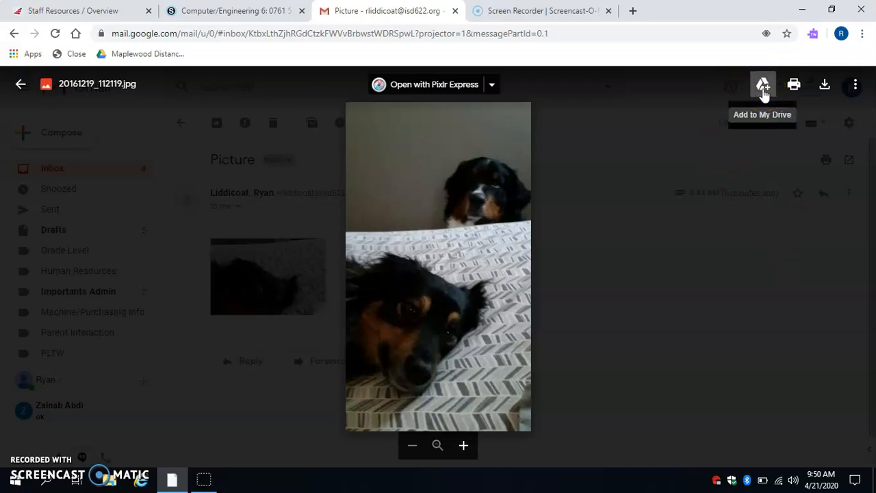
Add the dog photo attachment to My Drive from Gmail's viewer
left_click(763, 84)
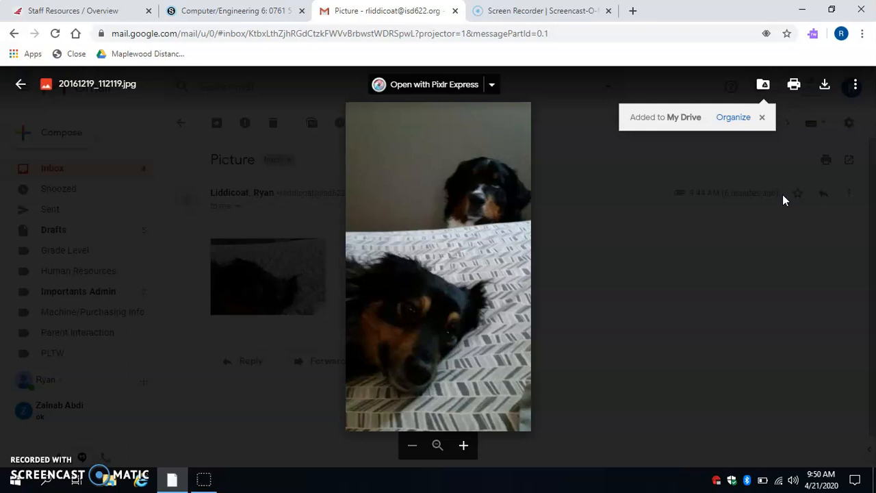
mouse_move(236, 10)
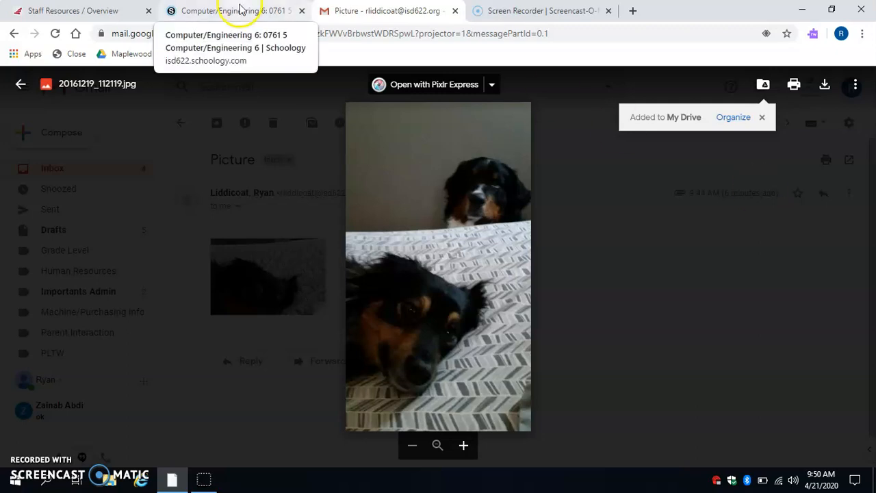
Open Week 4 > Tuesday April 21 > AFO Progress Day 2 and launch its blank Google Doc link
left_click(233, 10)
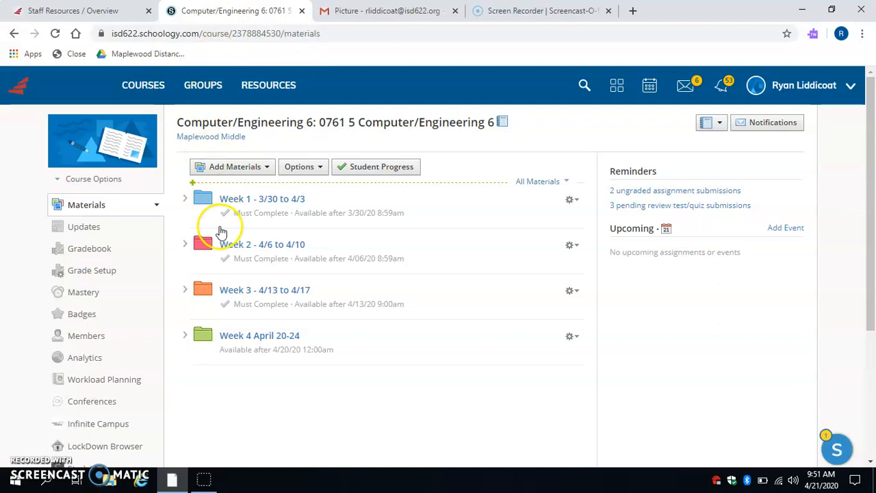
left_click(259, 336)
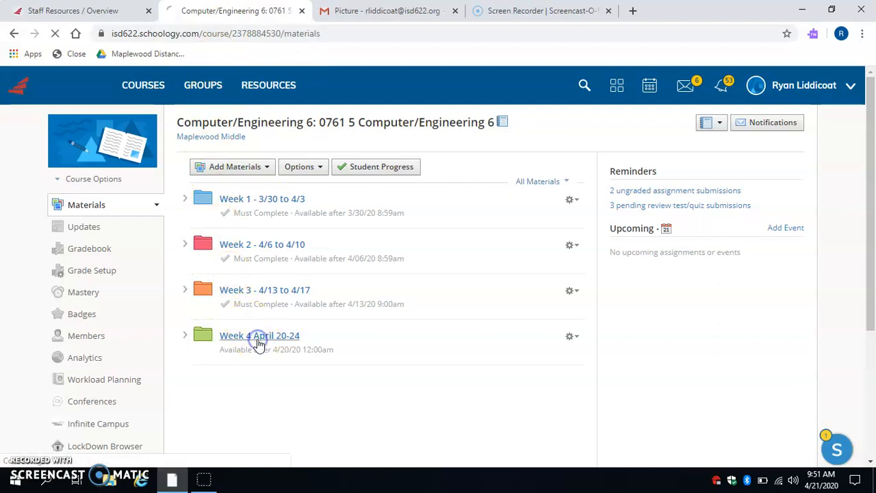
left_click(260, 335)
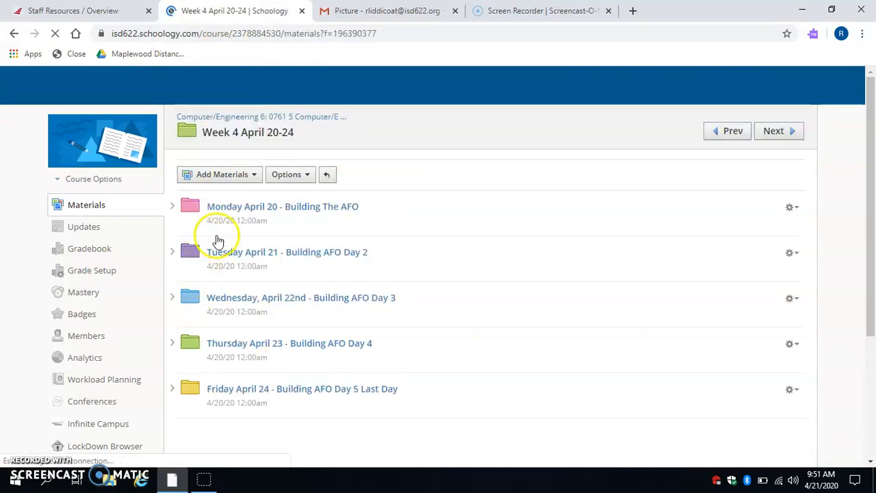
left_click(287, 252)
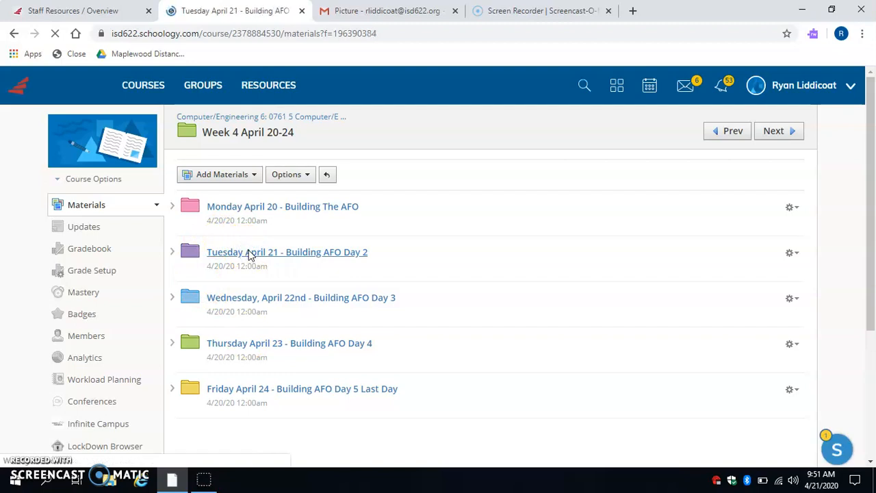
left_click(287, 252)
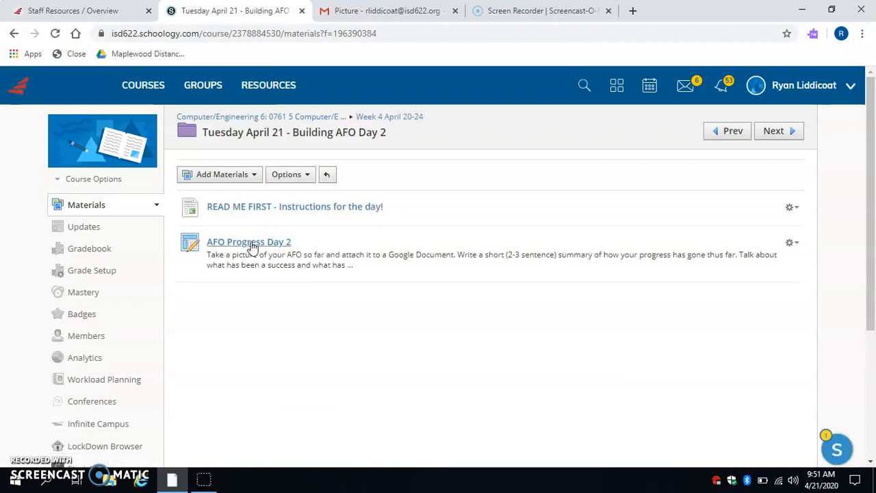
left_click(248, 241)
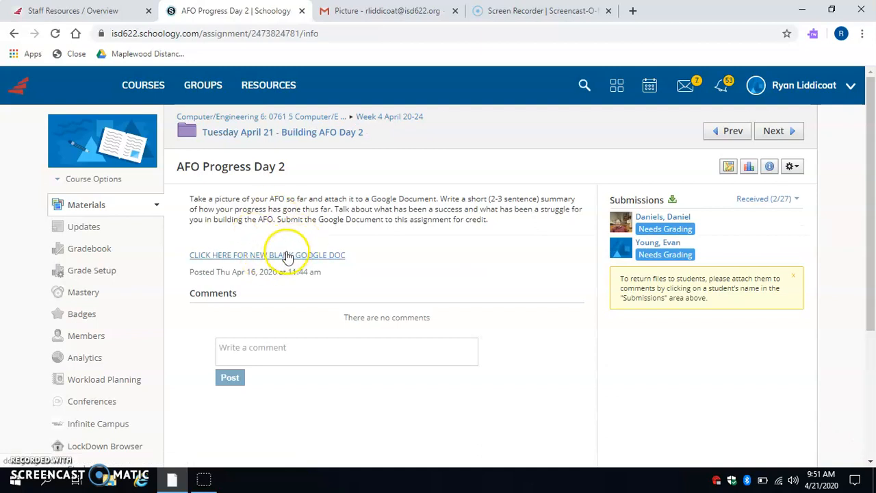
left_click(267, 254)
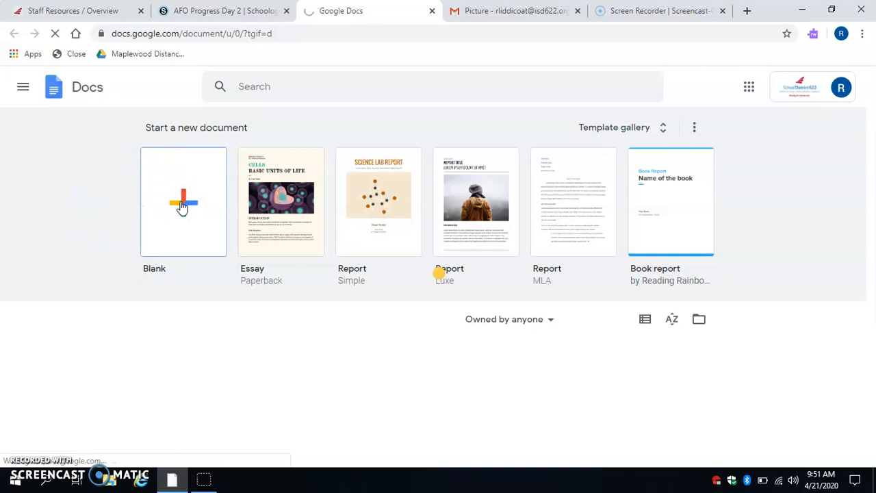
Create a blank Google Doc titled 'AFO Day 2'
left_click(183, 201)
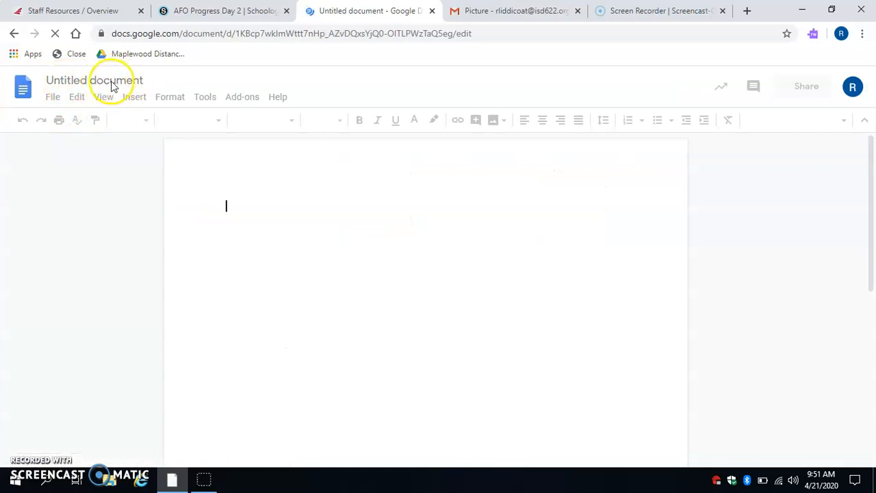
left_click(93, 80)
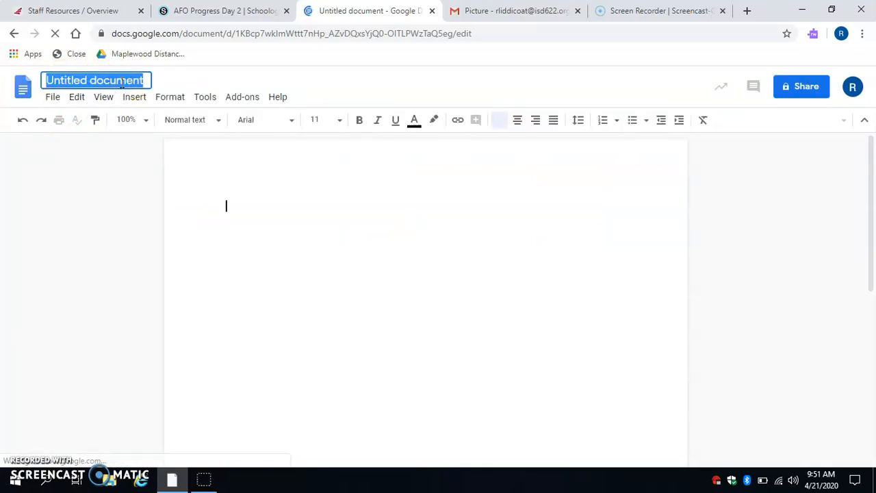
type("A")
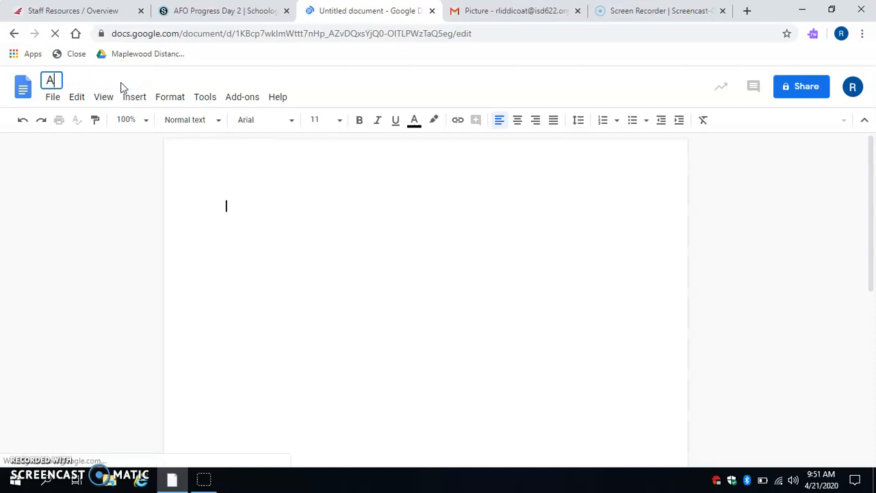
type("FO")
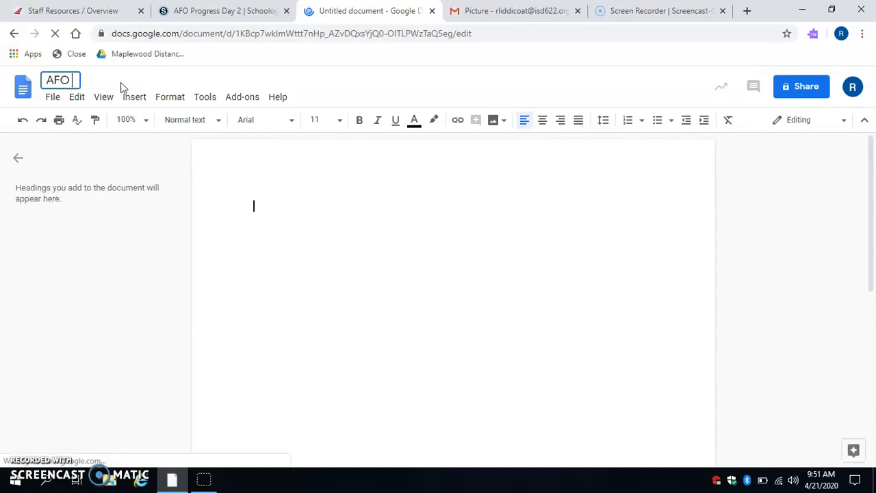
type("Day 2")
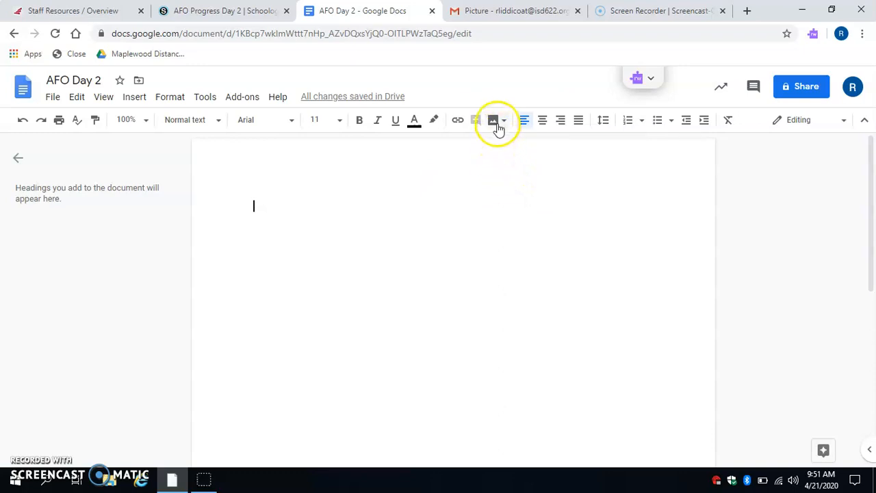
Upload photo 20161219_112119 from Downloads into the document
left_click(493, 120)
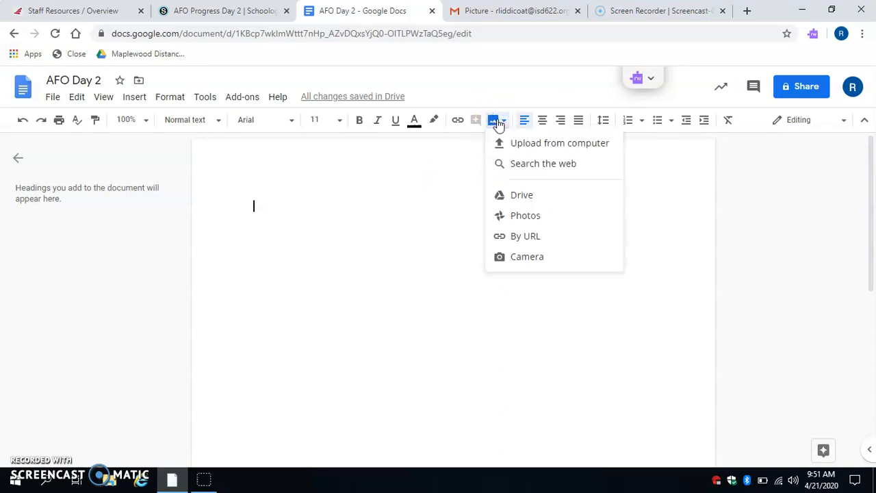
mouse_move(559, 142)
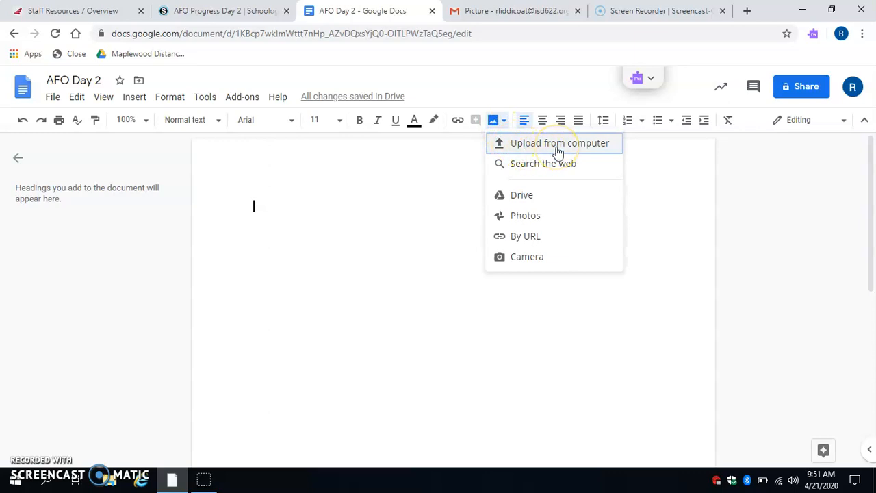
mouse_move(547, 195)
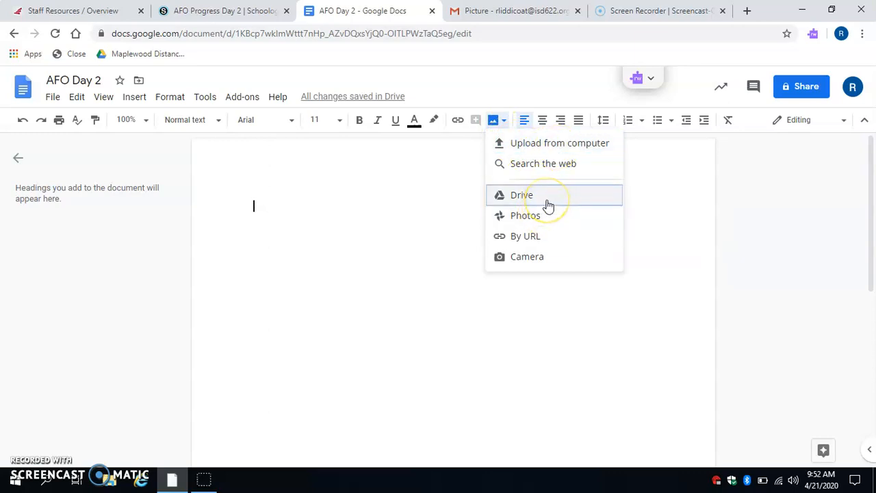
mouse_move(551, 143)
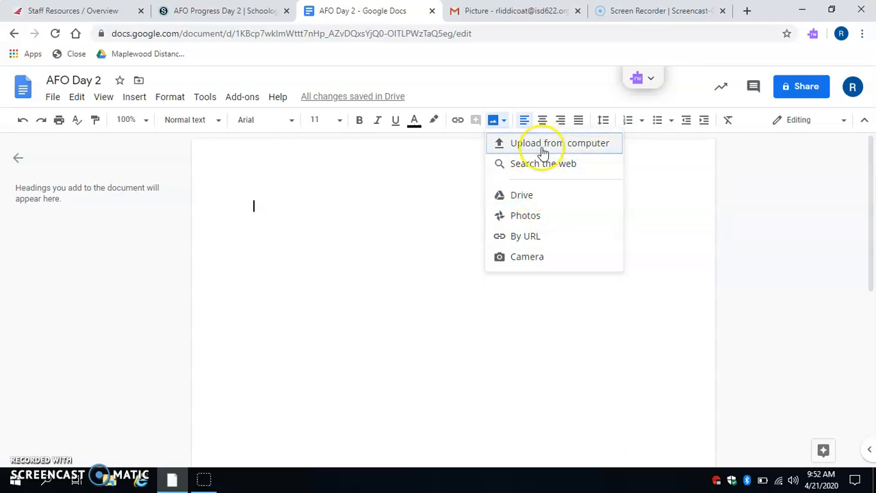
mouse_move(554, 143)
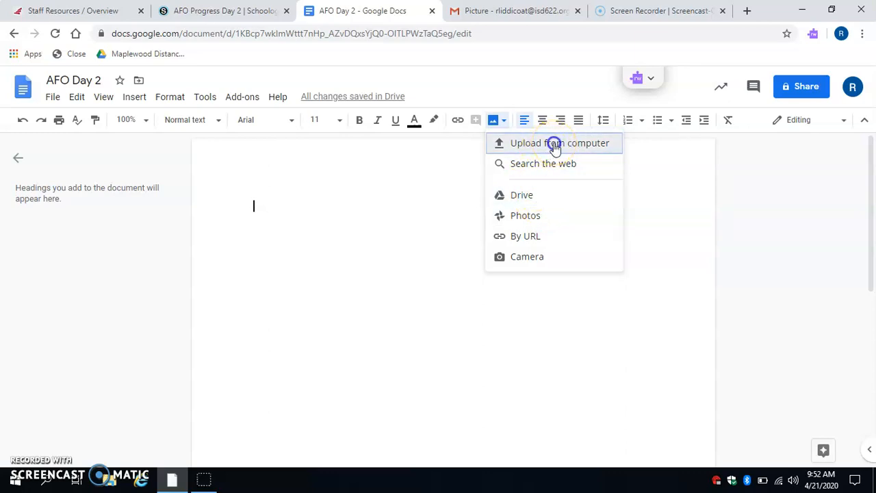
left_click(560, 143)
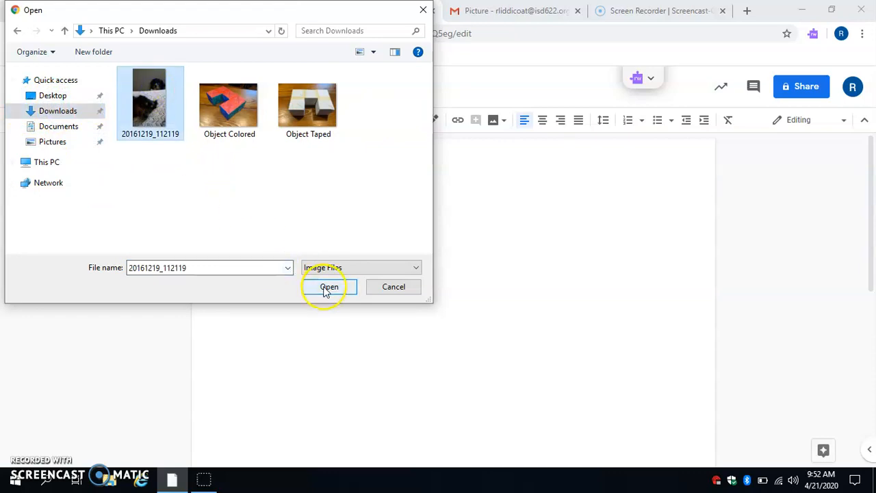
left_click(329, 286)
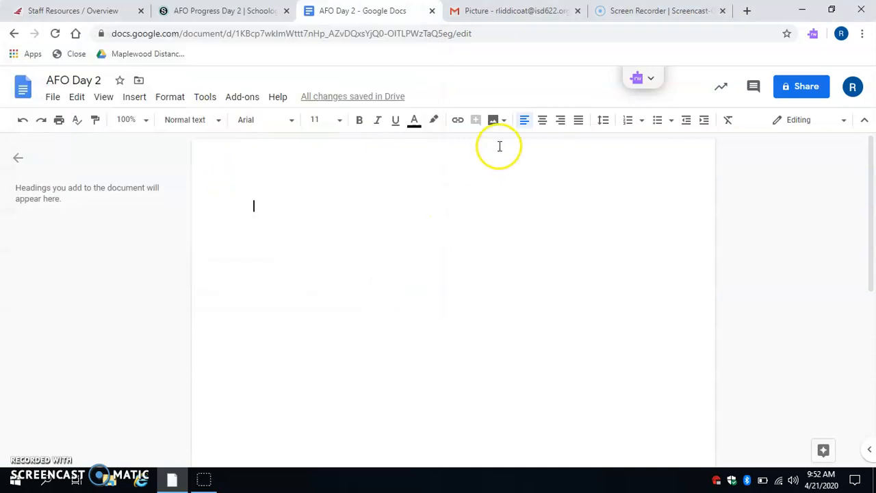
Insert the black-and-tan dog photo from My Drive into the document
left_click(493, 120)
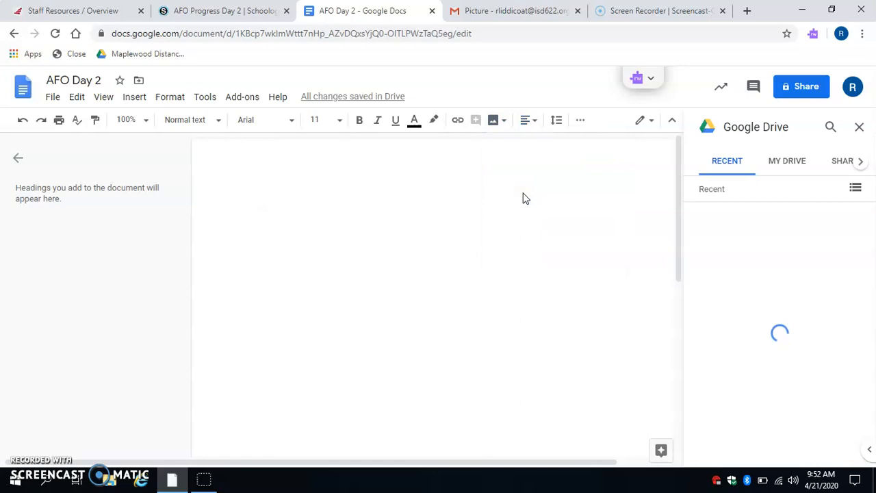
left_click(727, 161)
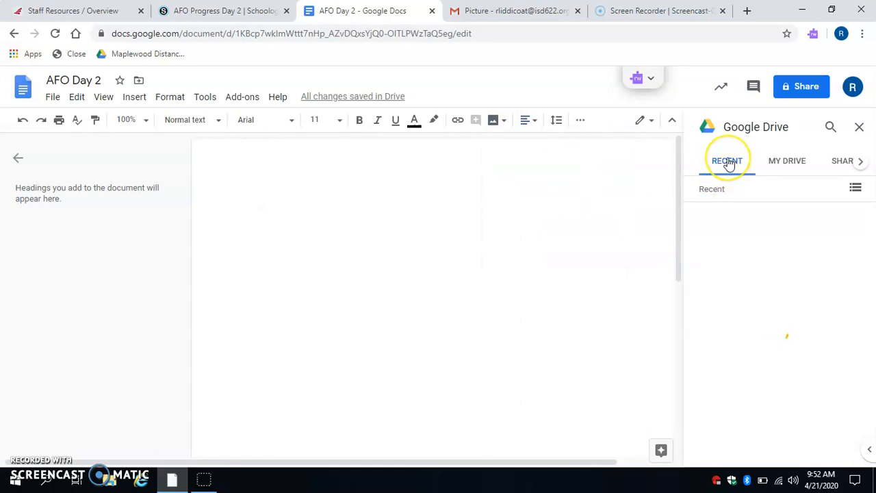
left_click(727, 160)
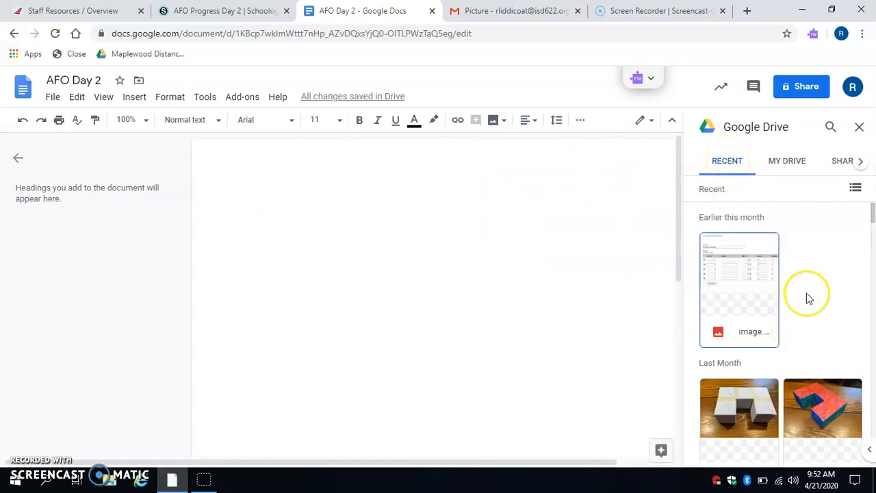
scroll("down", 3)
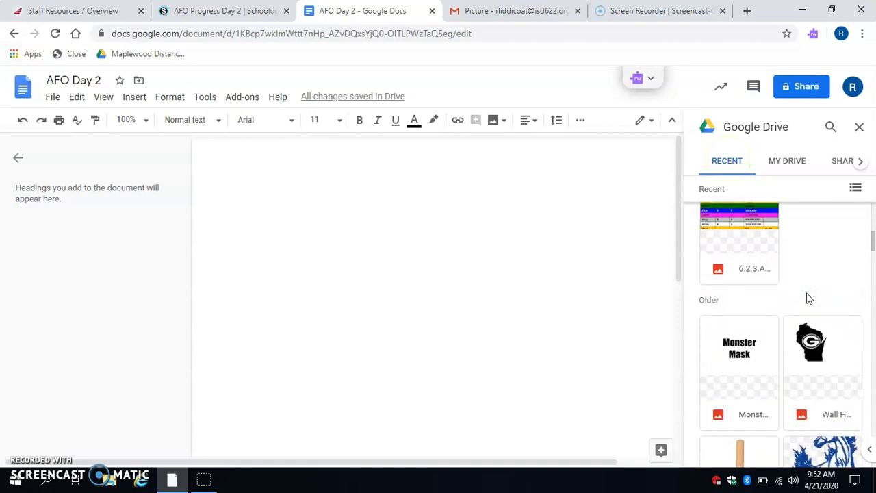
scroll("down", 3)
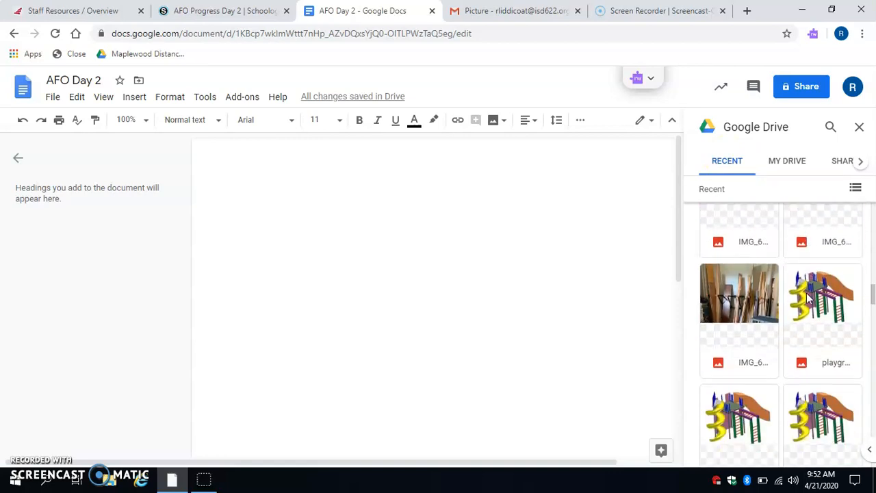
scroll("down", 3)
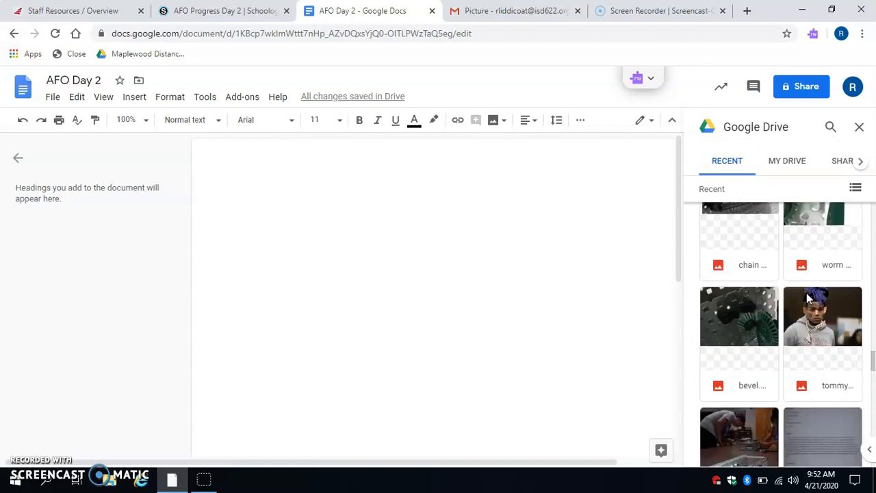
scroll("down", 3)
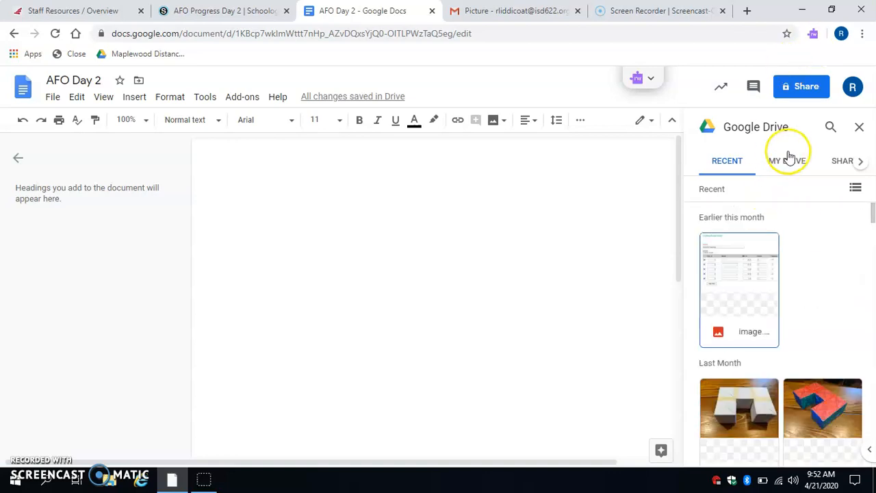
left_click(787, 160)
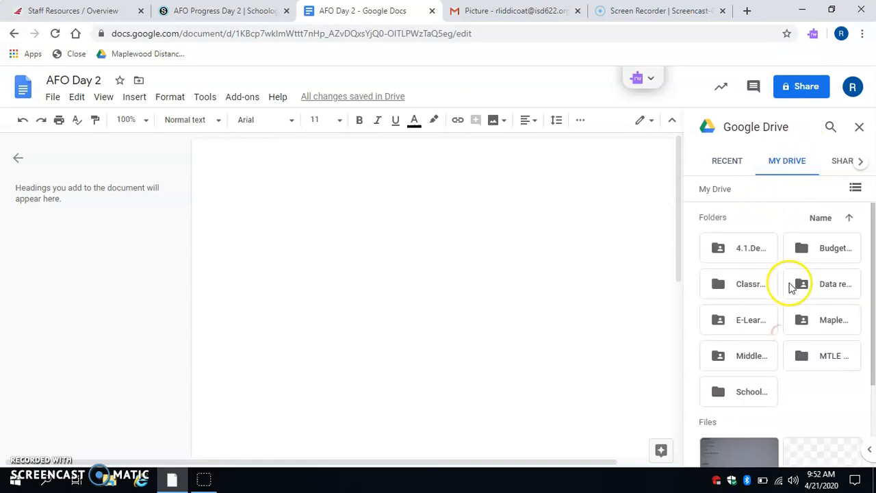
scroll("down", 3)
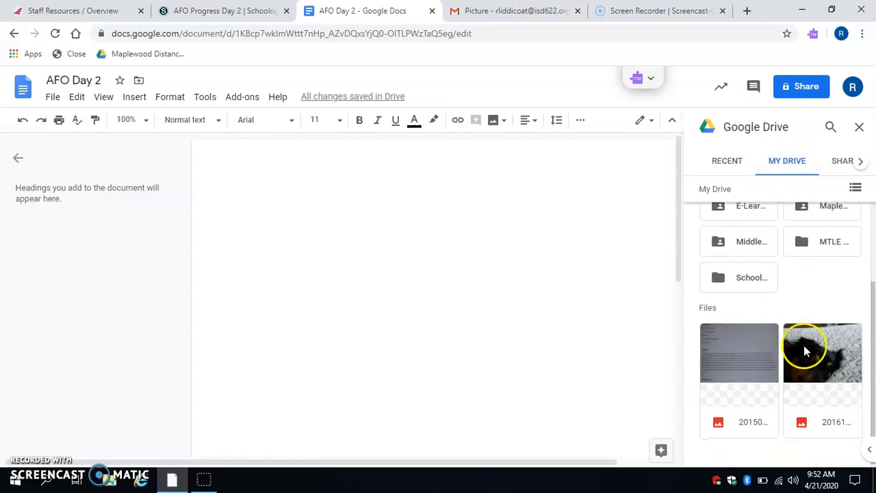
left_click(822, 352)
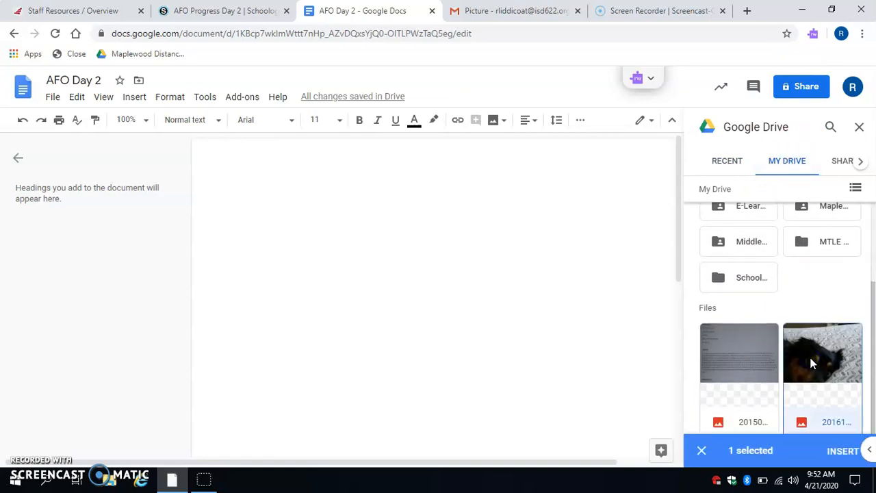
left_click(843, 450)
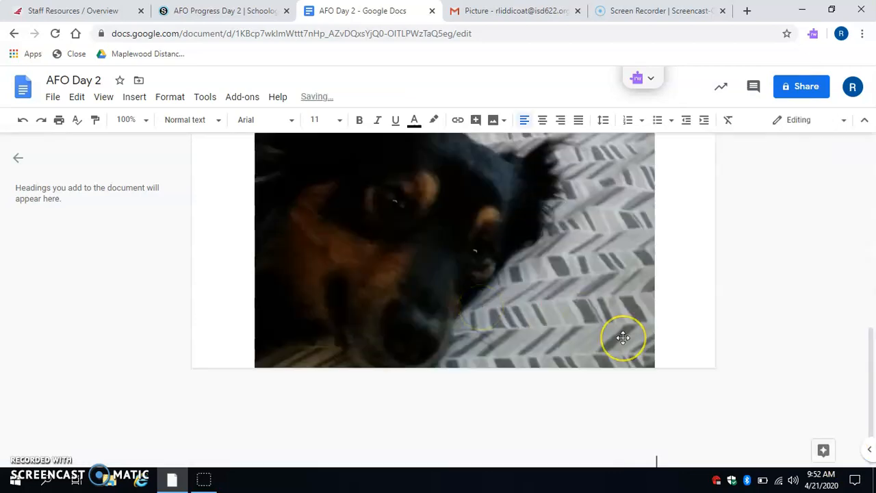
scroll("up", 3)
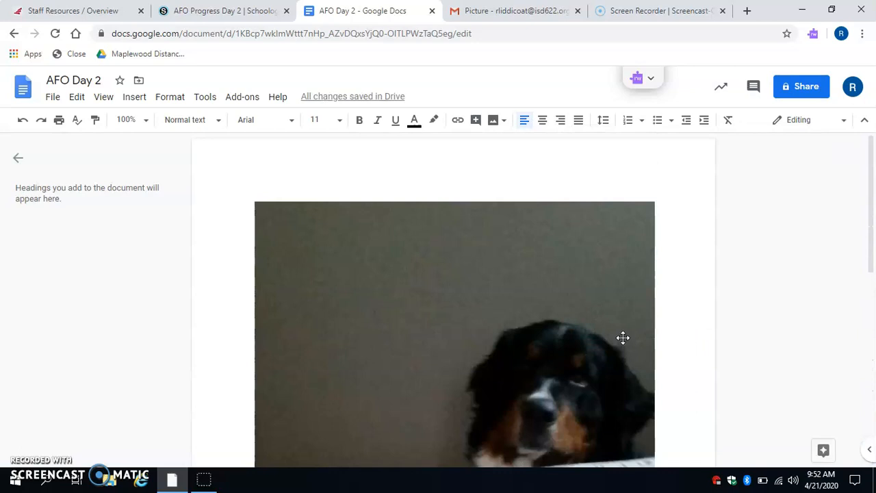
scroll("down", 3)
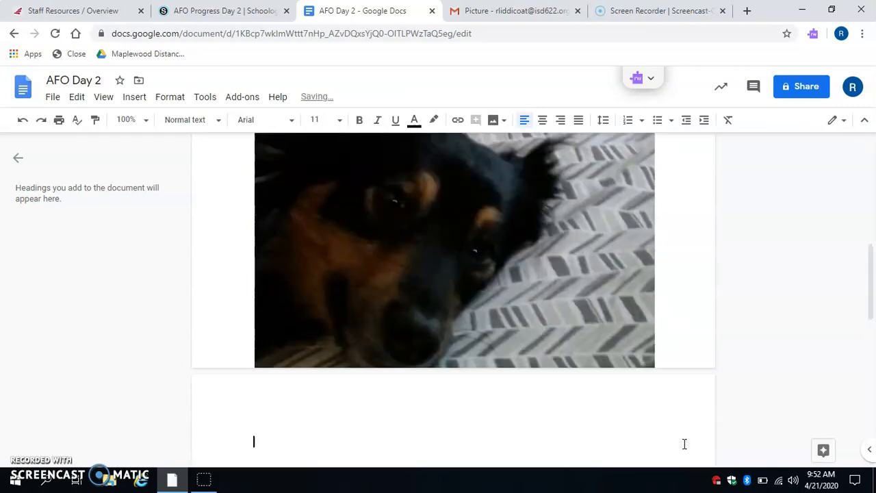
Type 'My AFO is great, I am making good' below the photo, then return to Schoology
type("My")
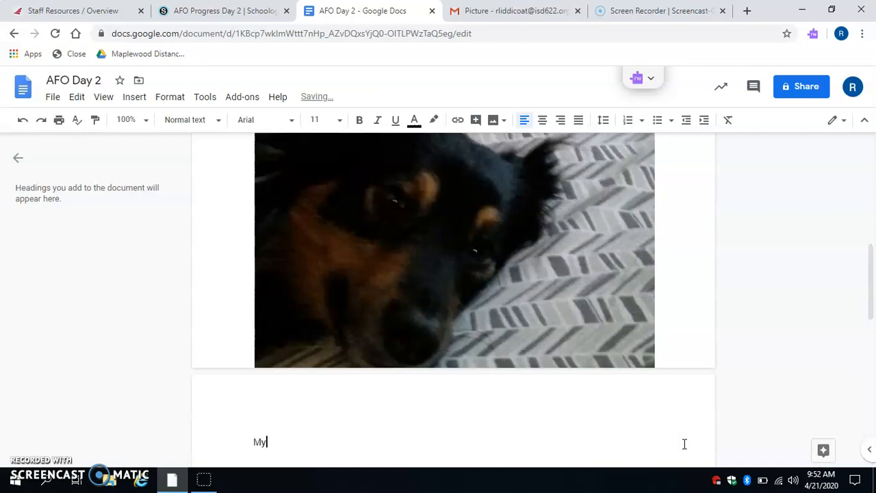
type("AFO is")
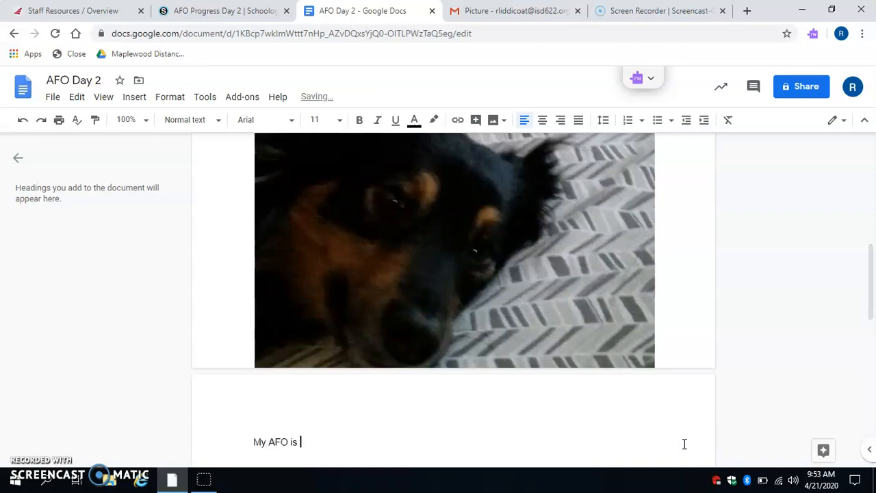
type("great, I am makin")
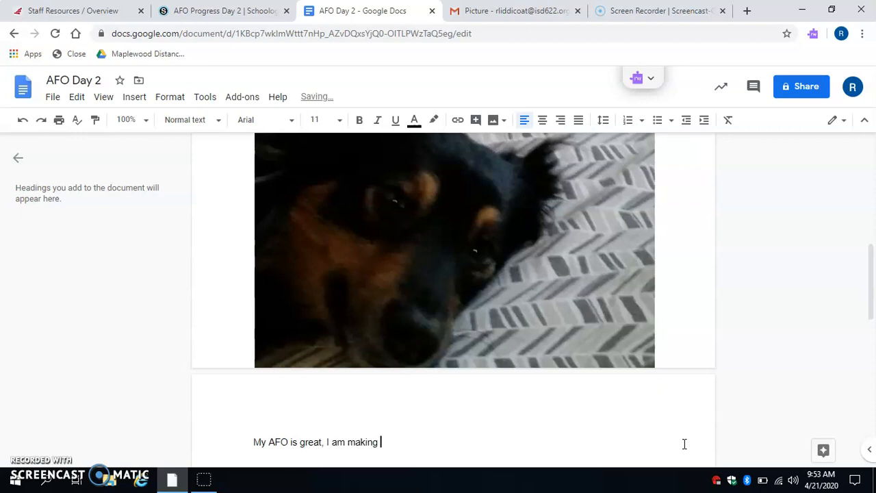
type("good progre")
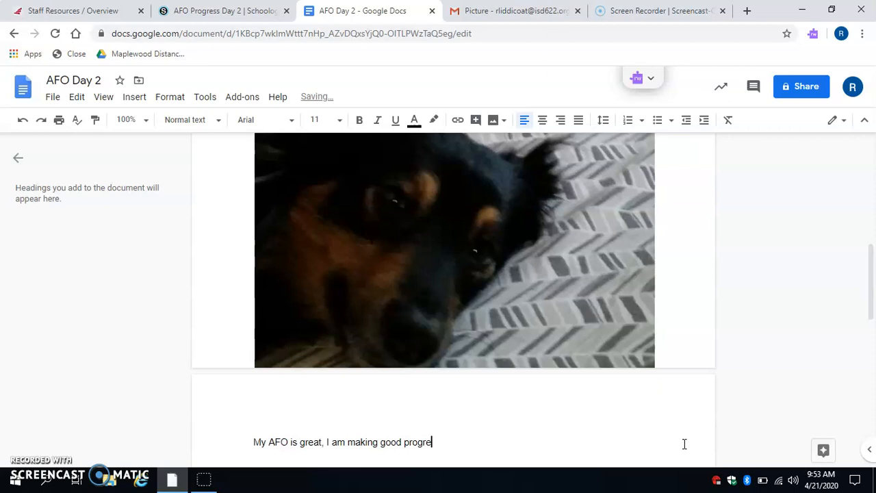
type("ss")
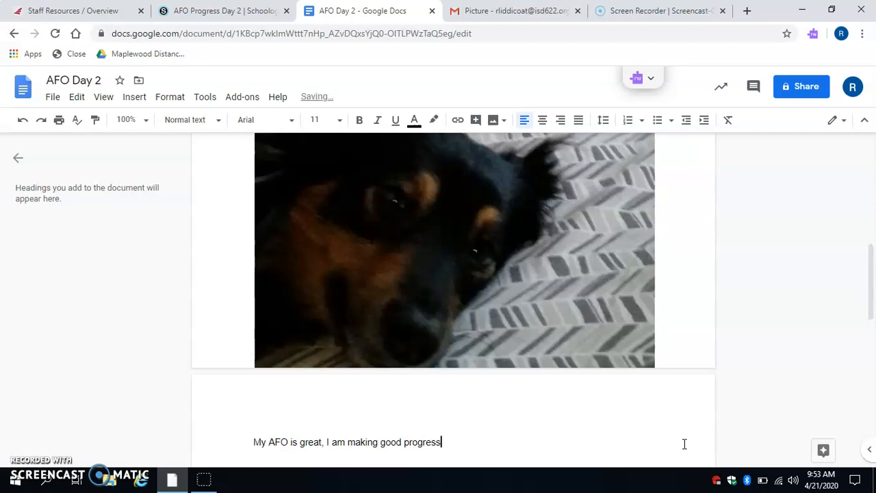
key("Backspace")
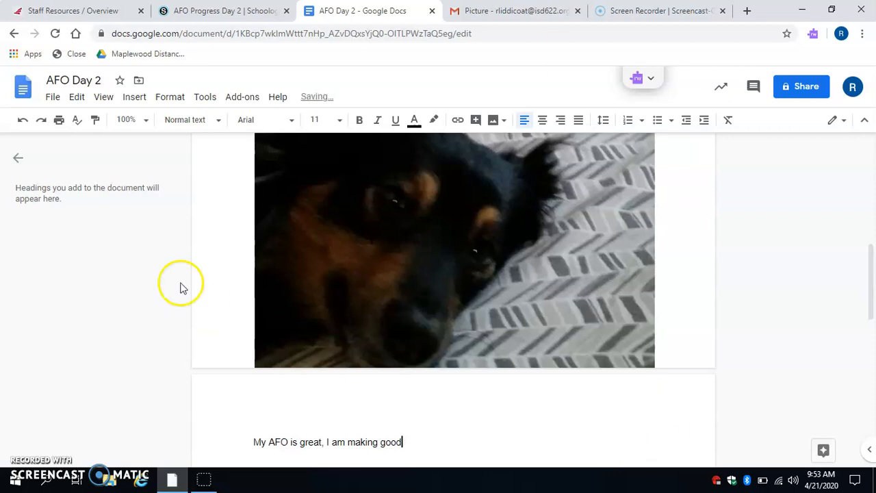
left_click(432, 10)
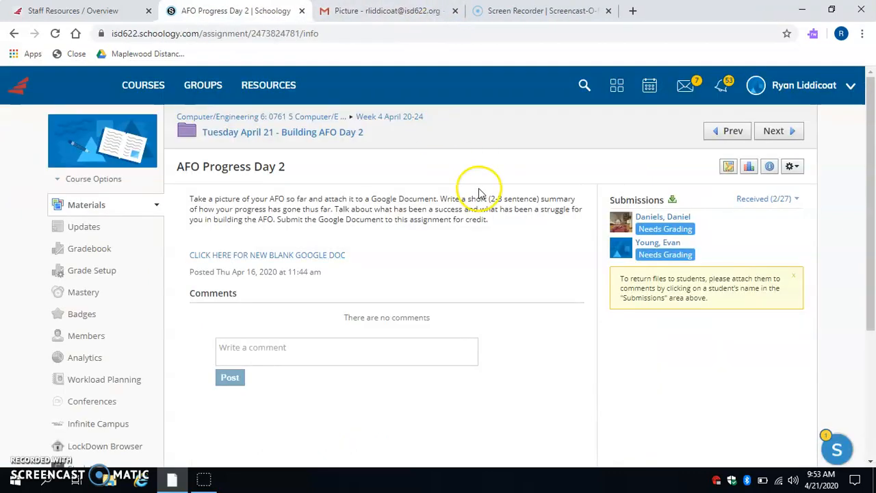
mouse_move(605, 188)
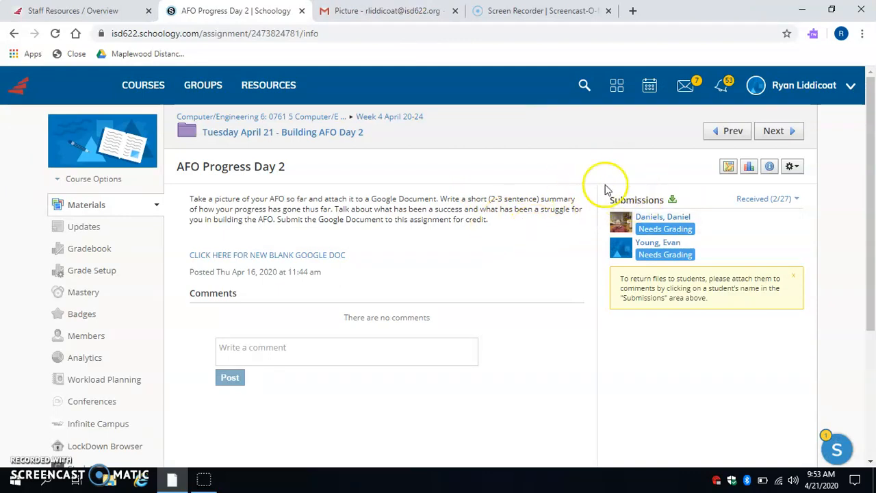
mouse_move(626, 195)
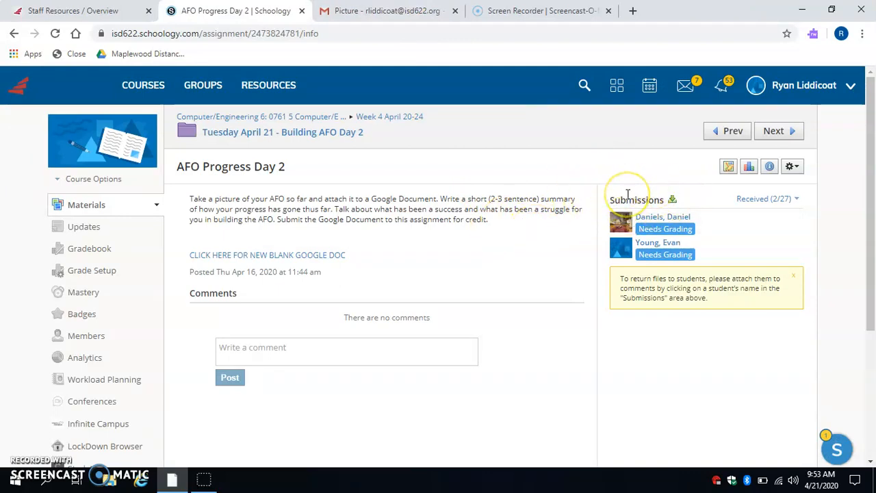
mouse_move(626, 199)
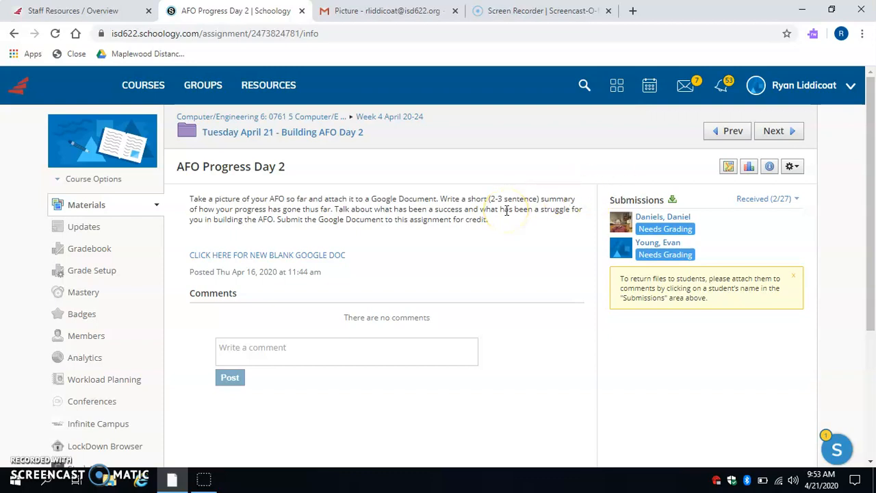
mouse_move(401, 232)
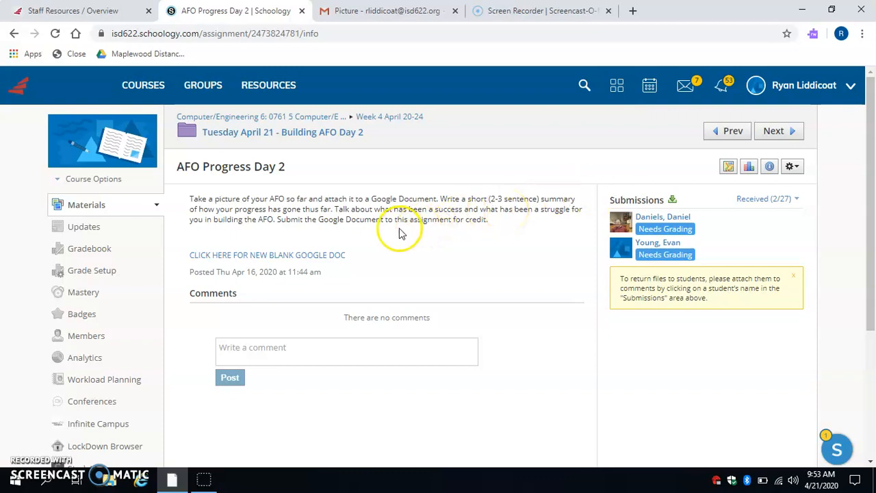
mouse_move(422, 219)
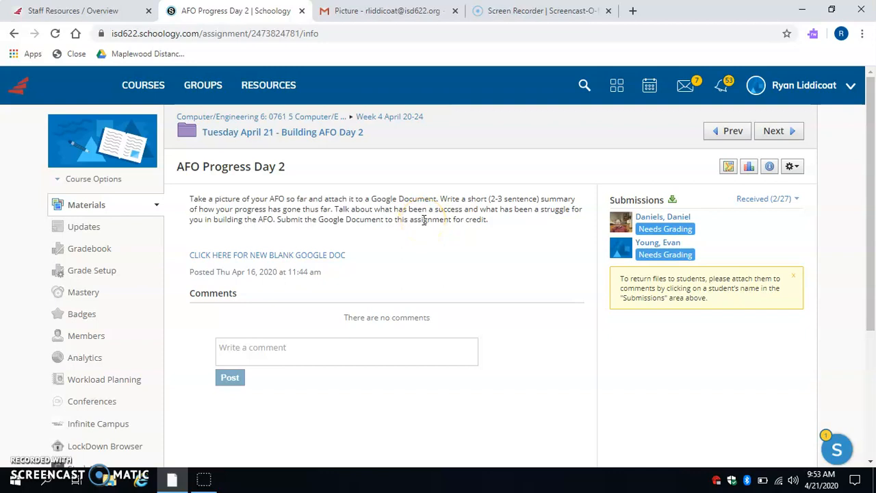